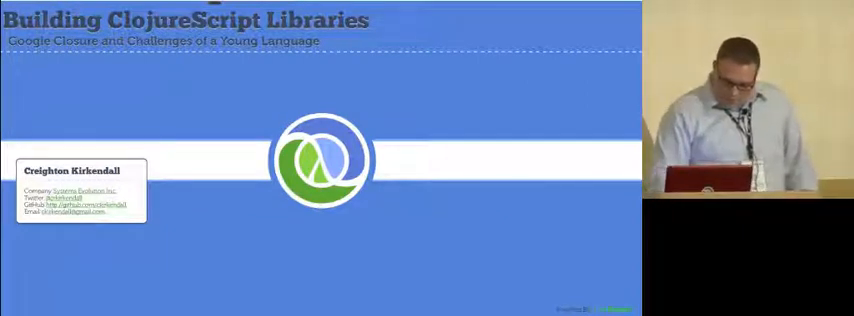
- Advance from the title slide to the 'What should I build?' slide
key("Right")
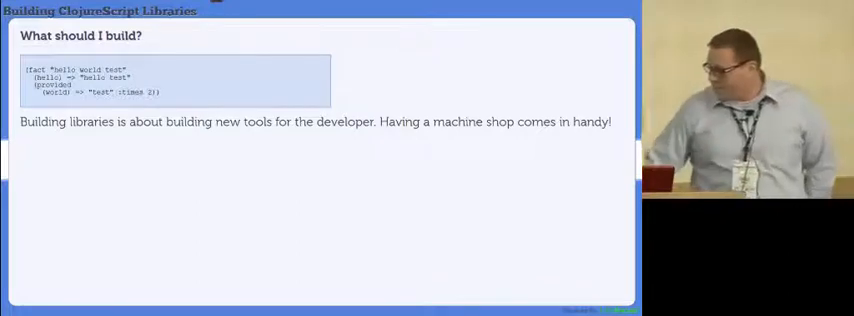
- Advance to the 'Choosing your materials?' slide on Closure-compatible libraries
key("Right")
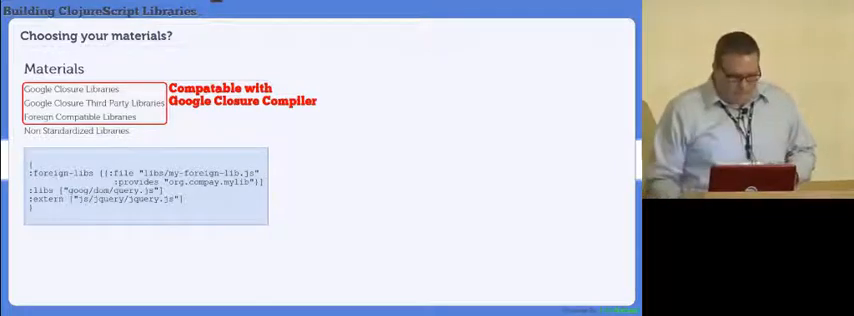
- Advance to the 'Should I Use Google Closure?' slide listing reasons against Closure
key("right")
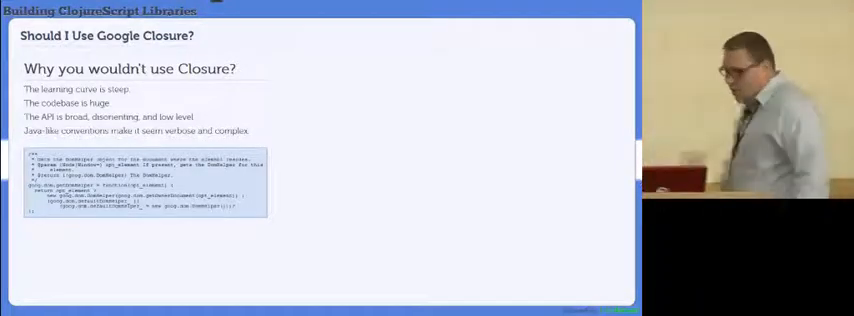
- Advance to the 'Naming conventions' slide on namespaces matching file paths
key("Right")
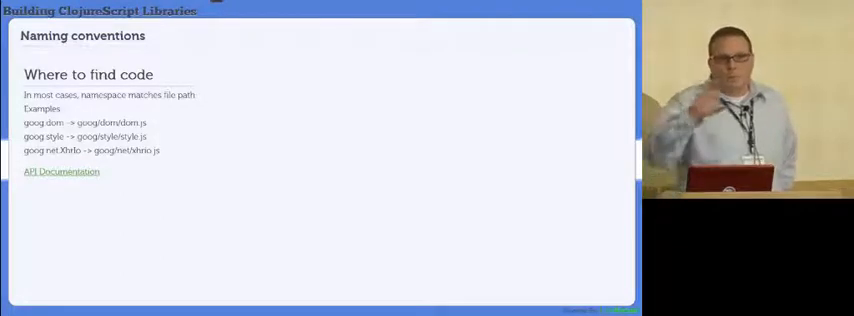
- Advance to the 'What's in the sink?' slide covering UI, Editor and utilities
key("Right")
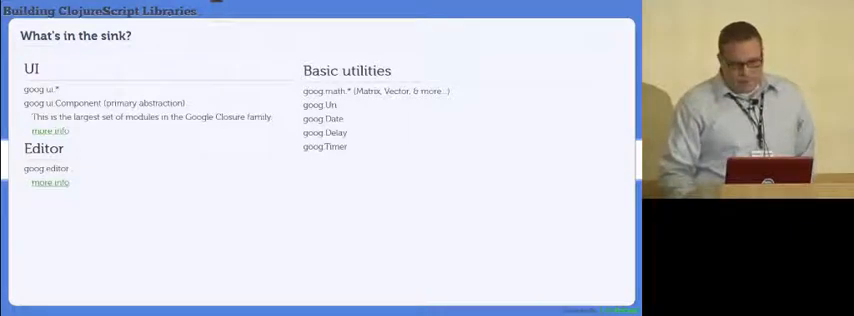
key("right")
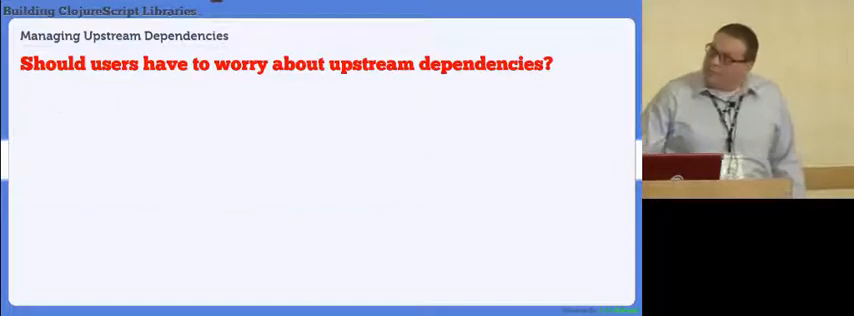
key("Right")
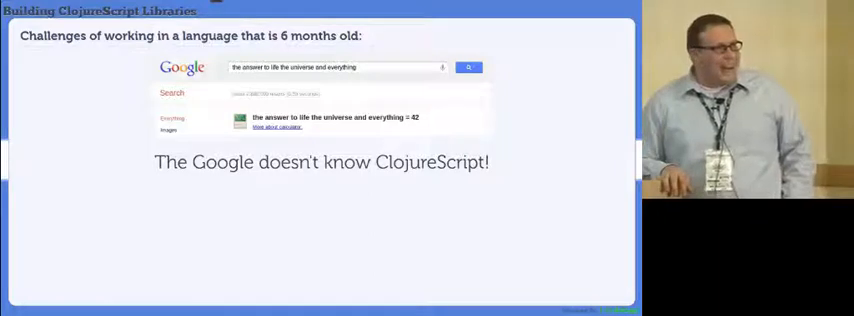
key("Right")
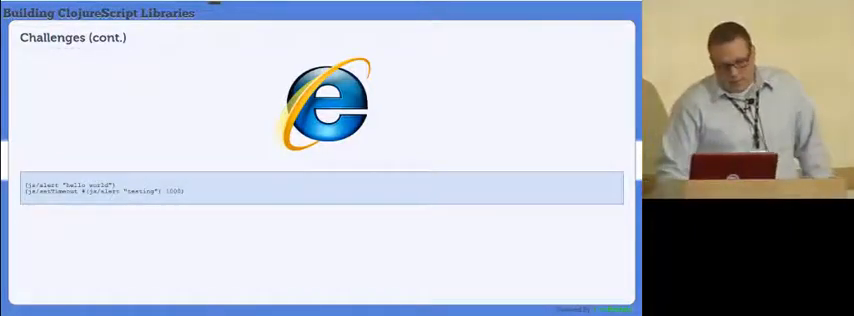
key("Right")
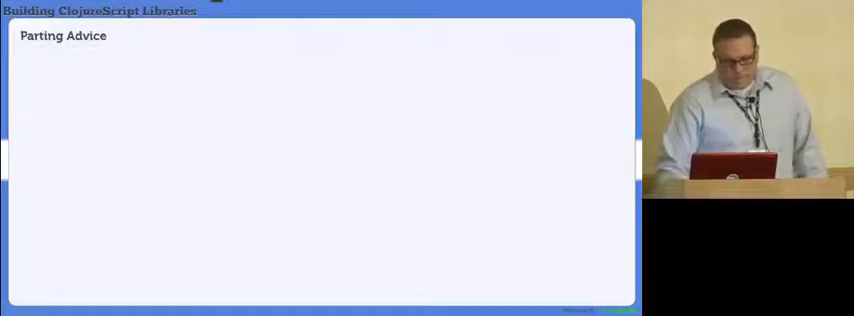